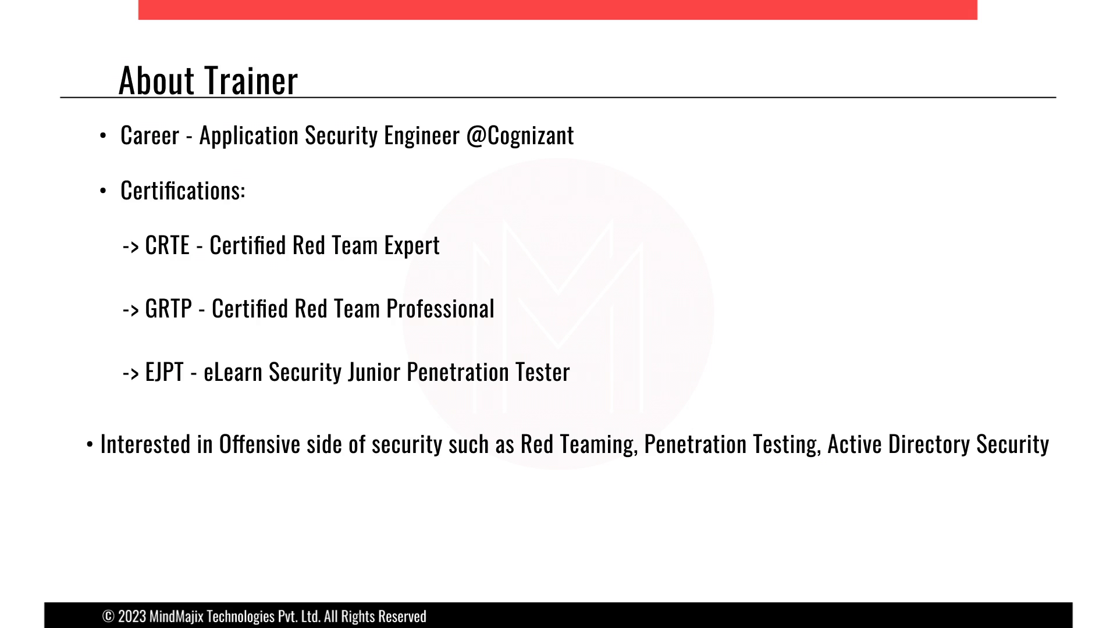
Step: Advance the slideshow to the Additional Course Resources slide
{"action": "key", "text": "Right"}
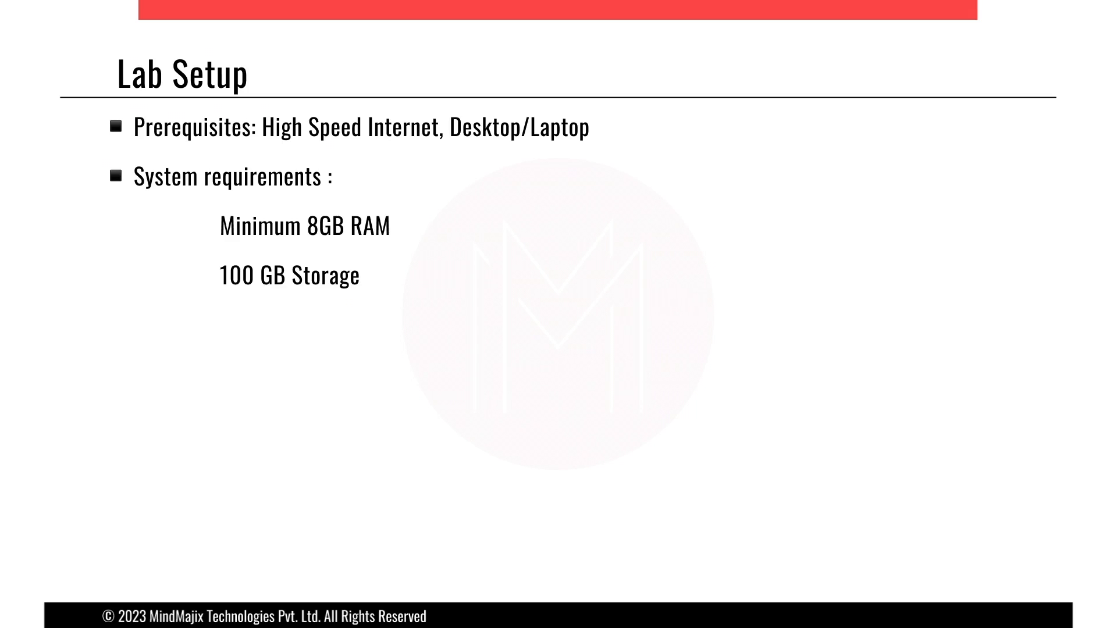
{"action": "key", "text": "Right"}
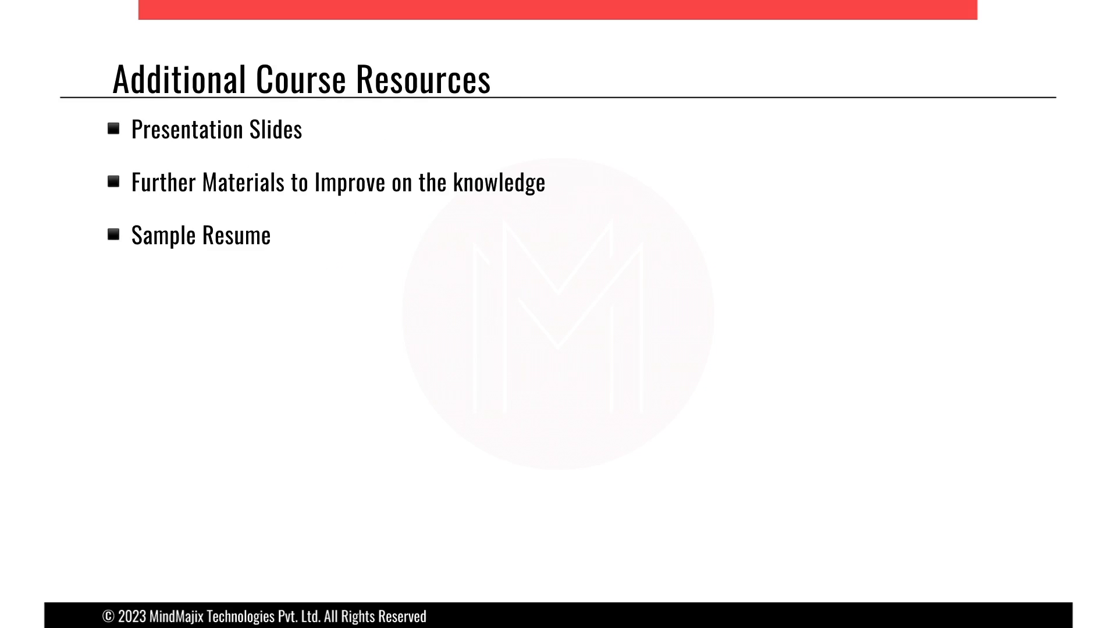